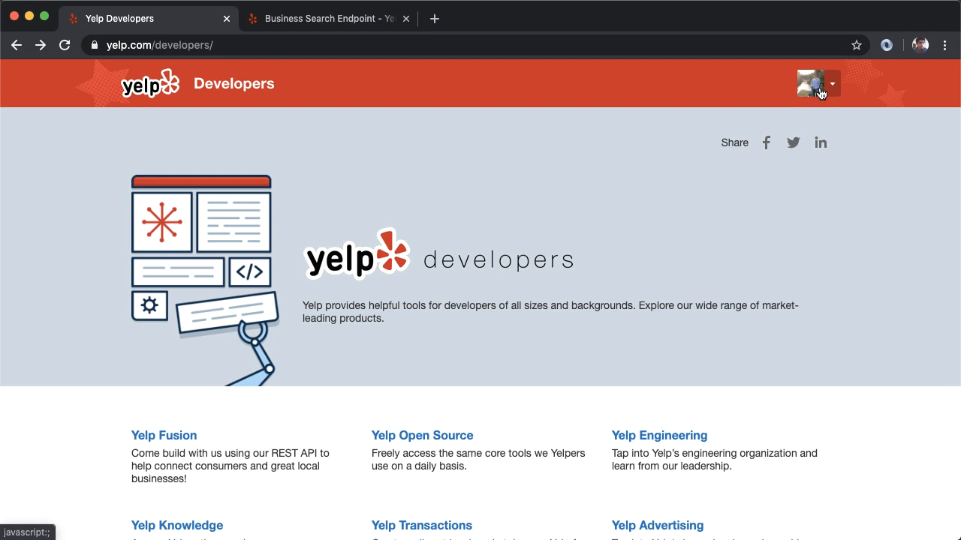
mouse_move(219, 443)
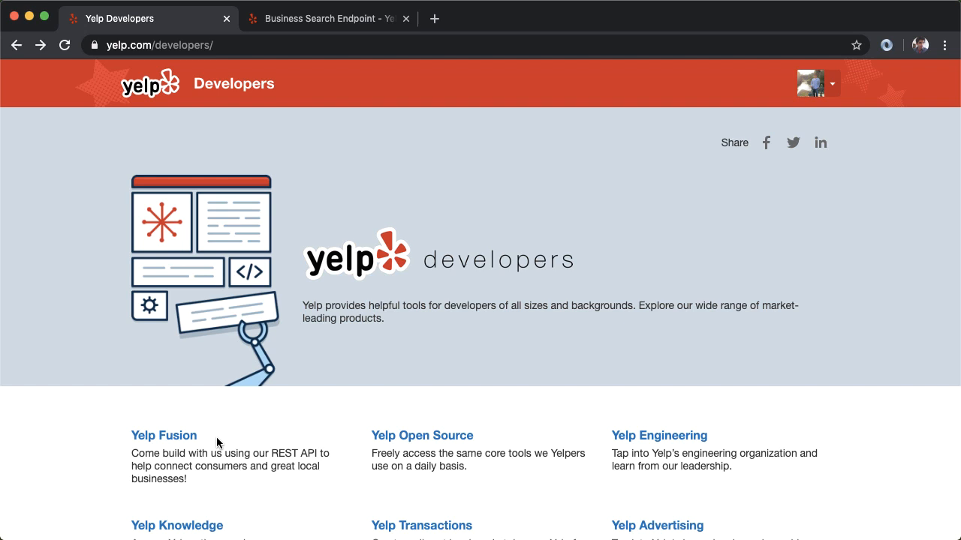
mouse_move(200, 444)
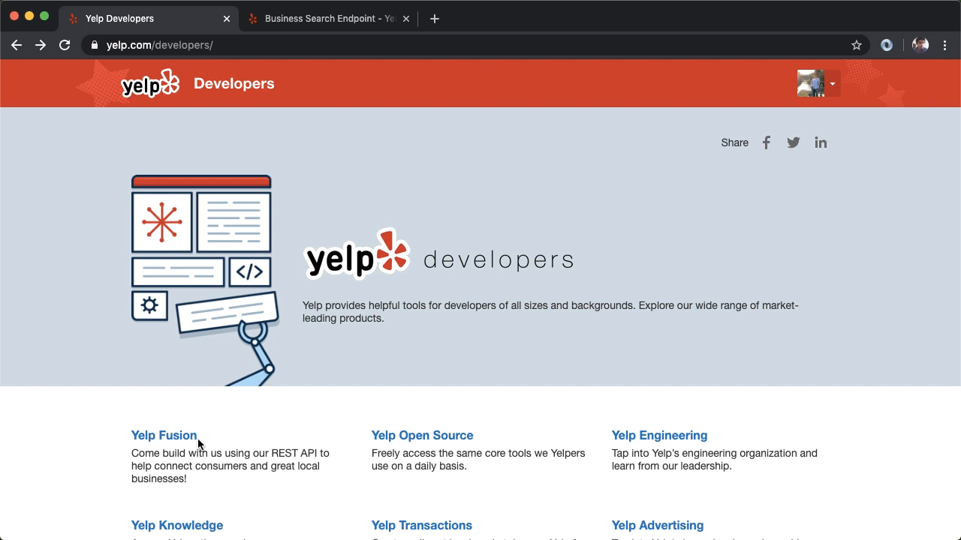
mouse_move(163, 435)
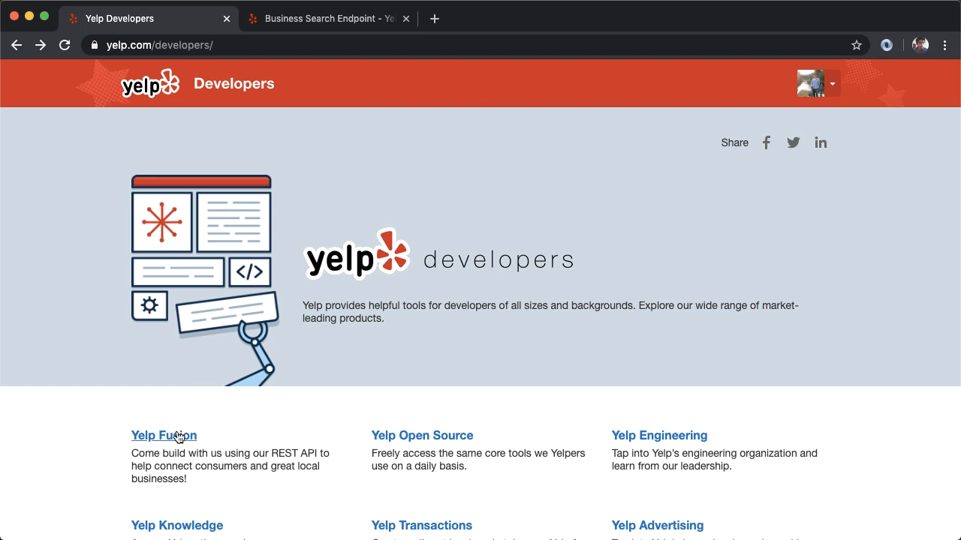
- Go from Yelp Developers to the Yelp Fusion page and its endpoint documentation
left_click(163, 435)
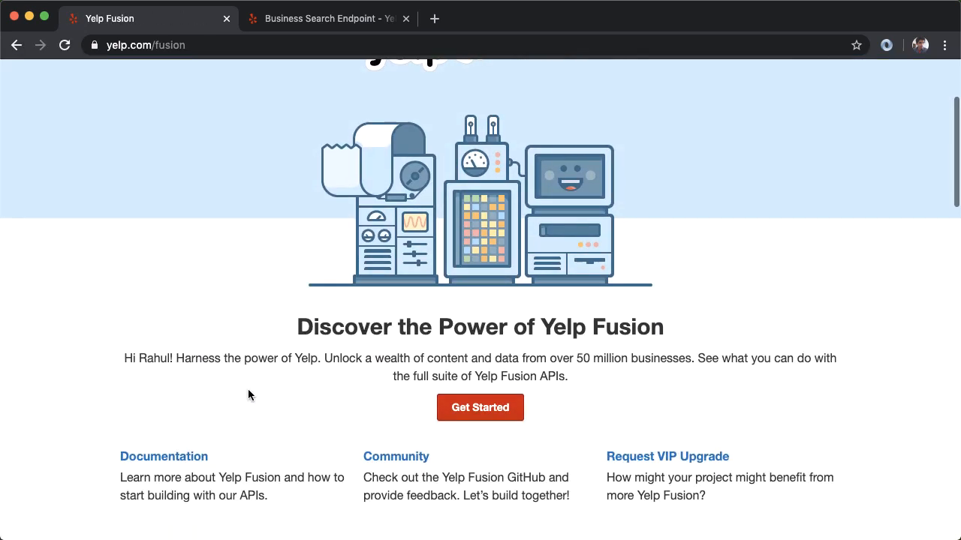
left_click(163, 456)
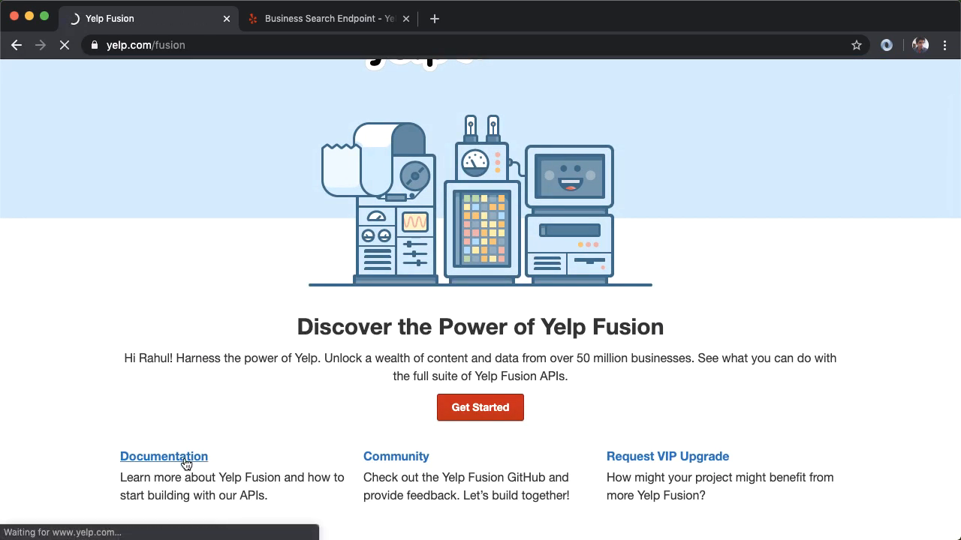
left_click(163, 457)
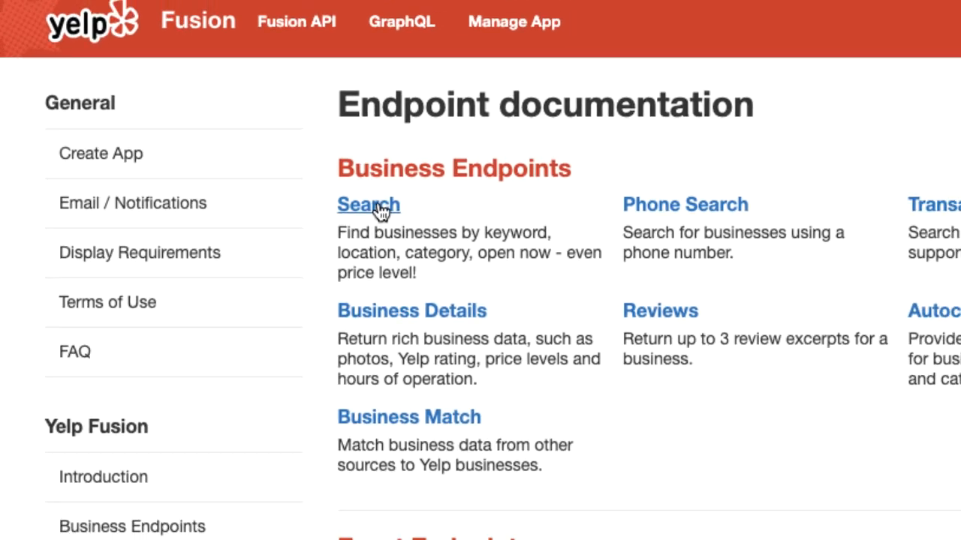
- Open the Business Search reference under Business Endpoints
left_click(368, 204)
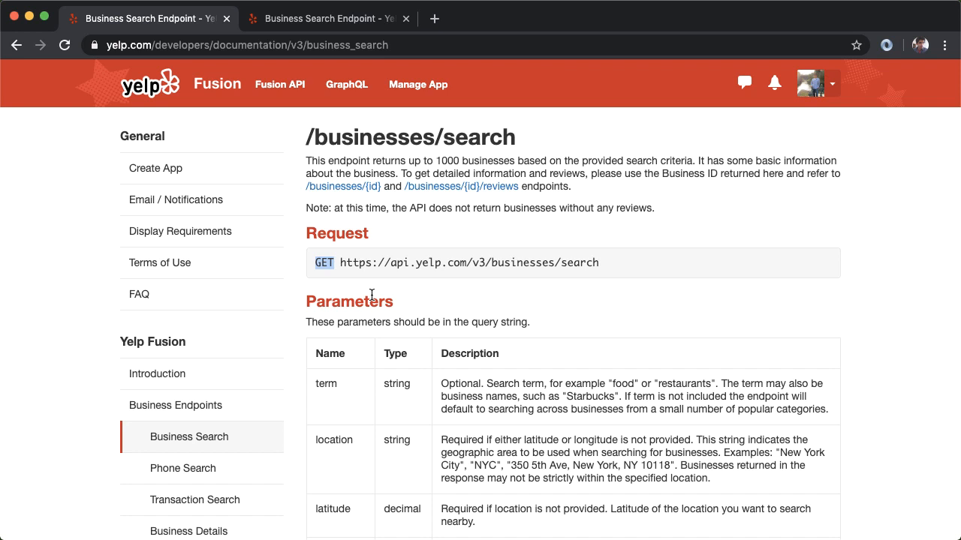
mouse_move(462, 268)
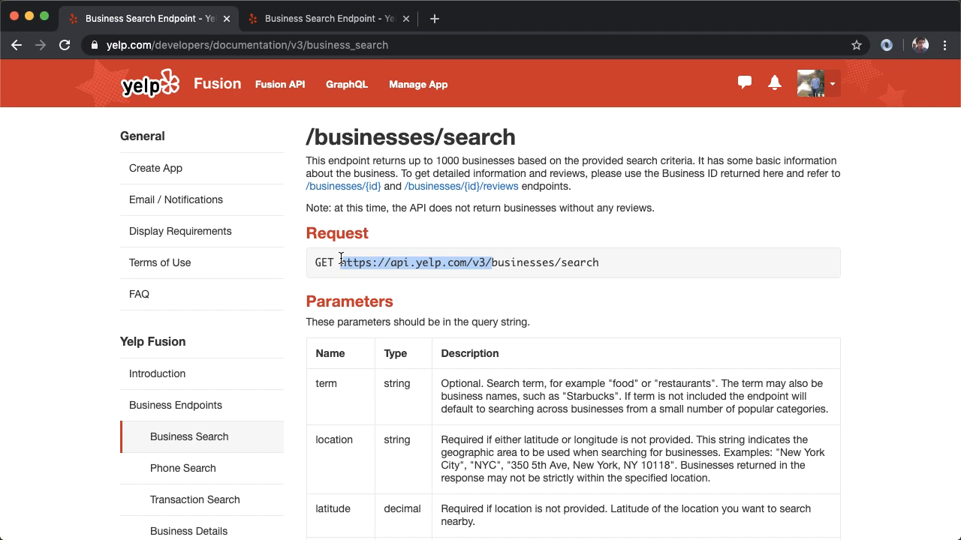
mouse_move(486, 316)
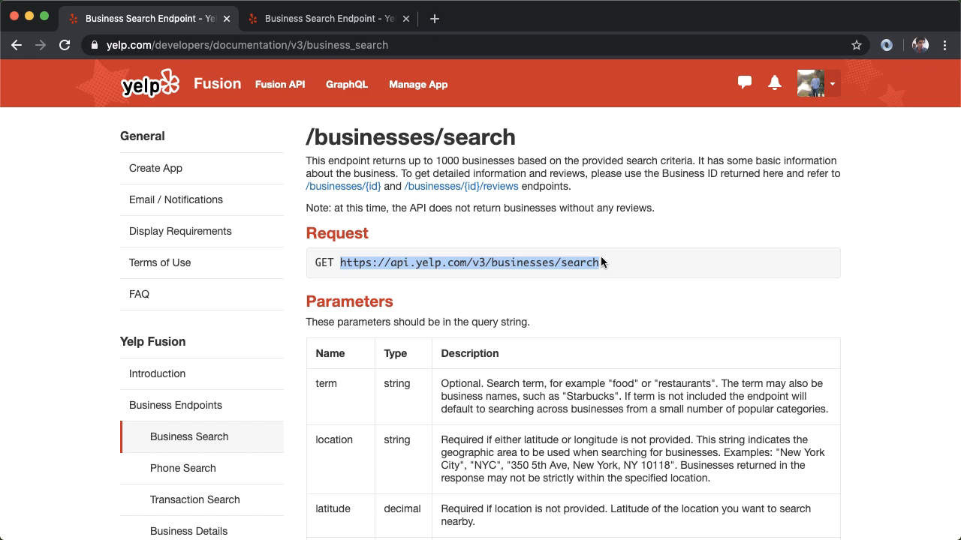
- Scroll below the Business Search request URL to the query parameters table
scroll("down", 3)
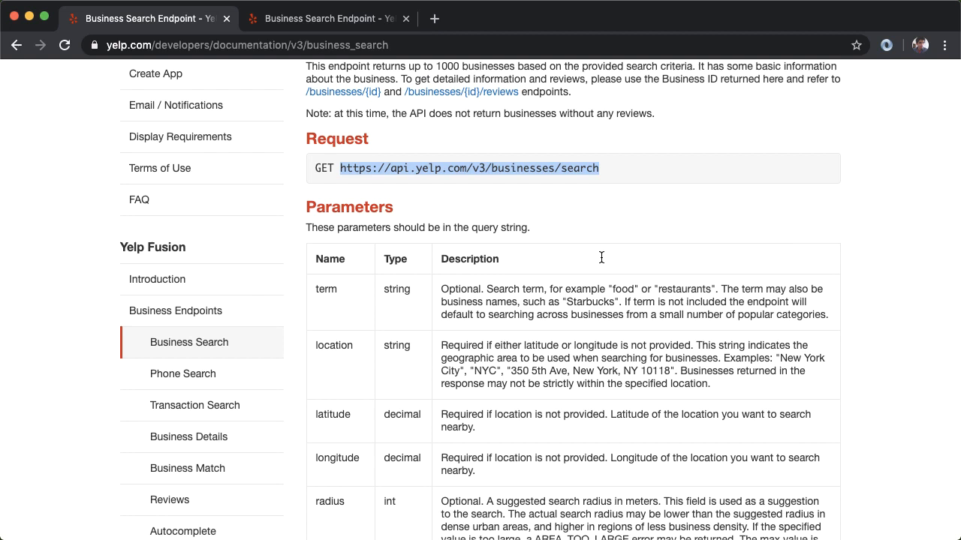
mouse_move(329, 291)
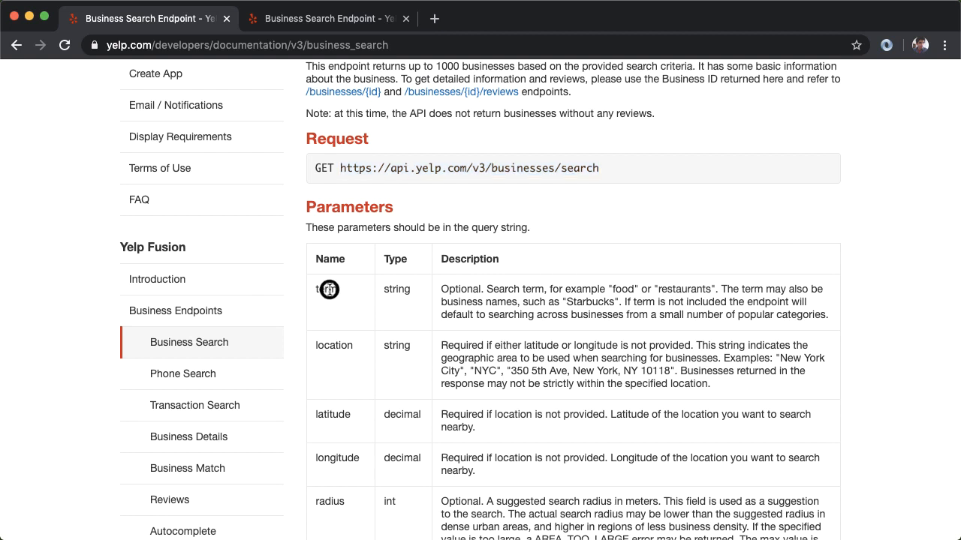
double_click(396, 289)
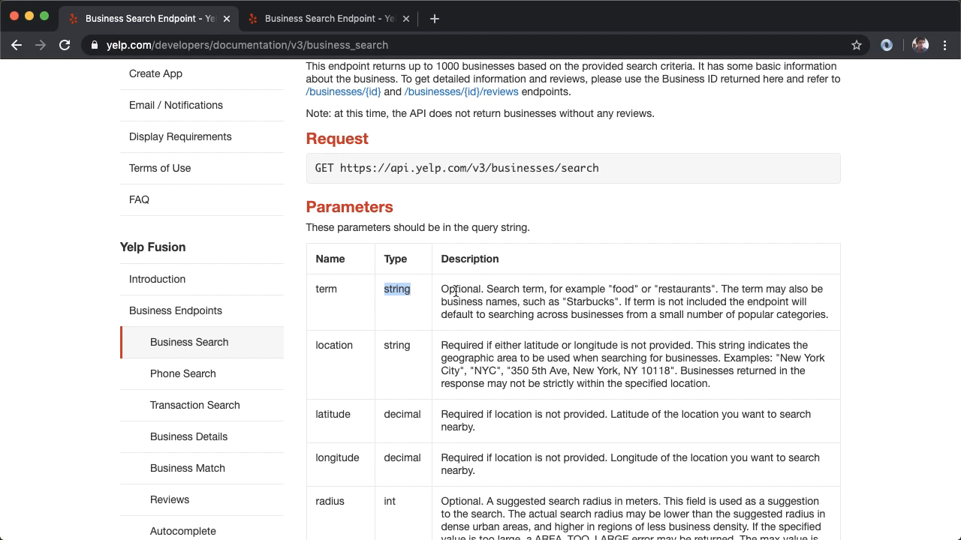
mouse_move(703, 290)
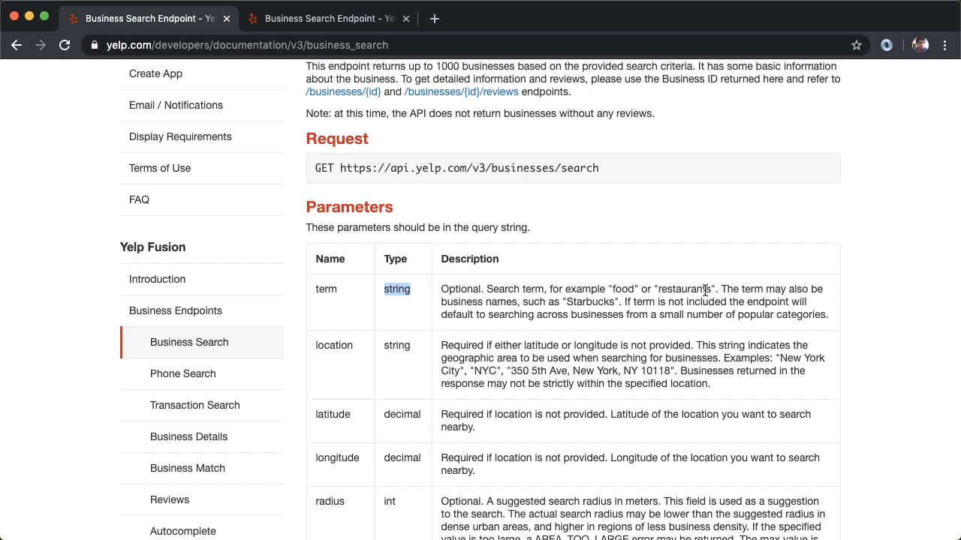
mouse_move(358, 348)
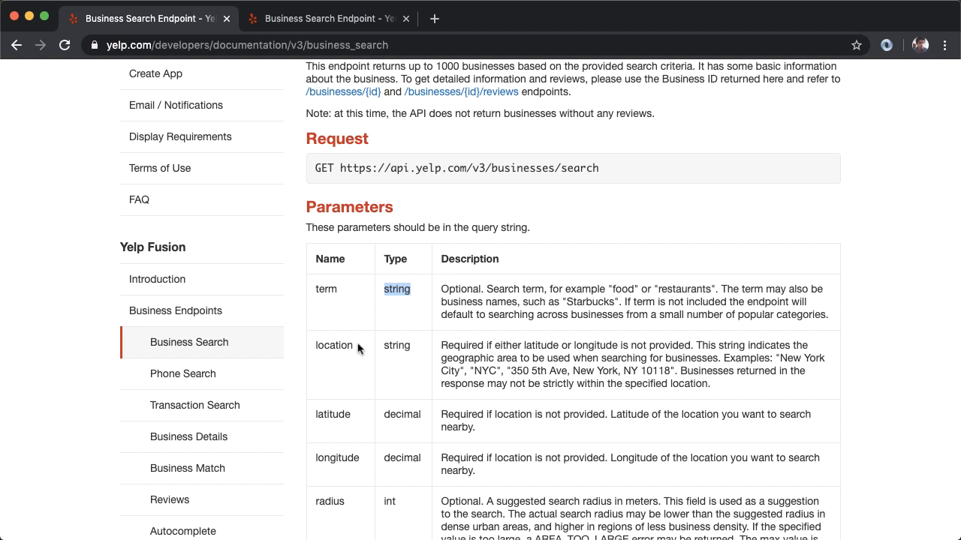
mouse_move(336, 347)
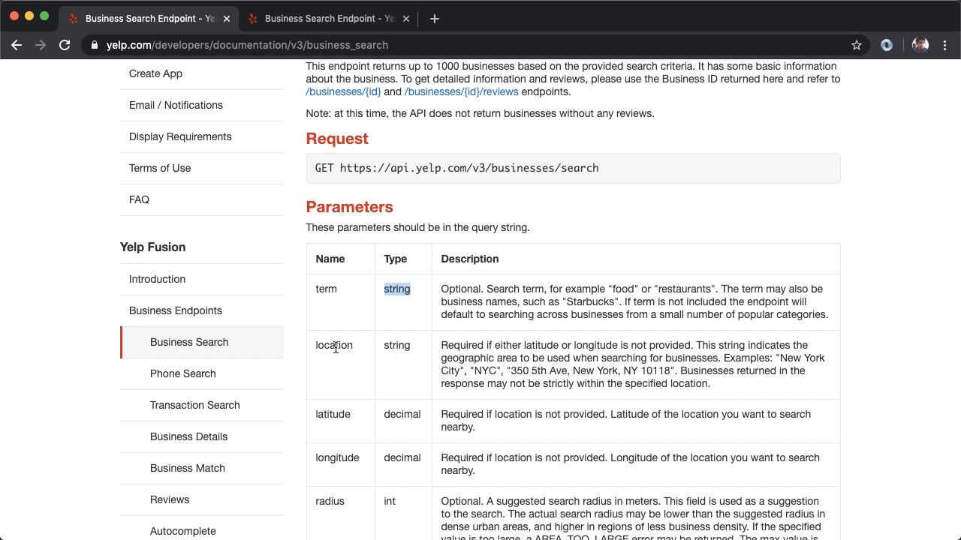
mouse_move(357, 351)
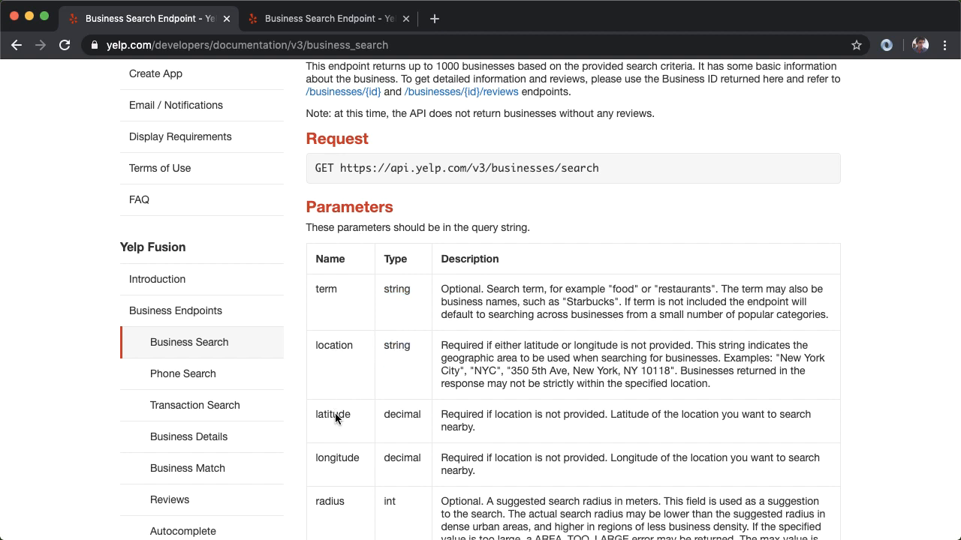
mouse_move(538, 347)
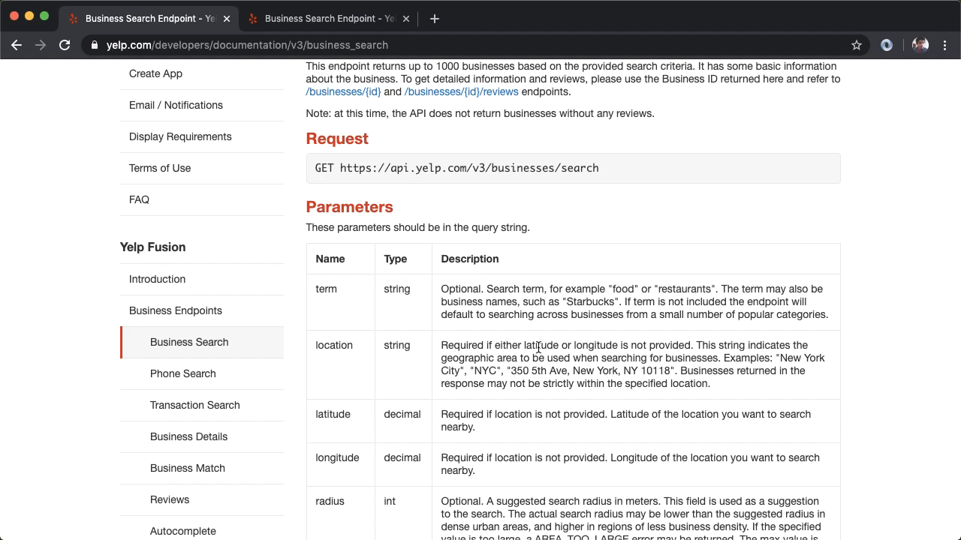
scroll("down", 3)
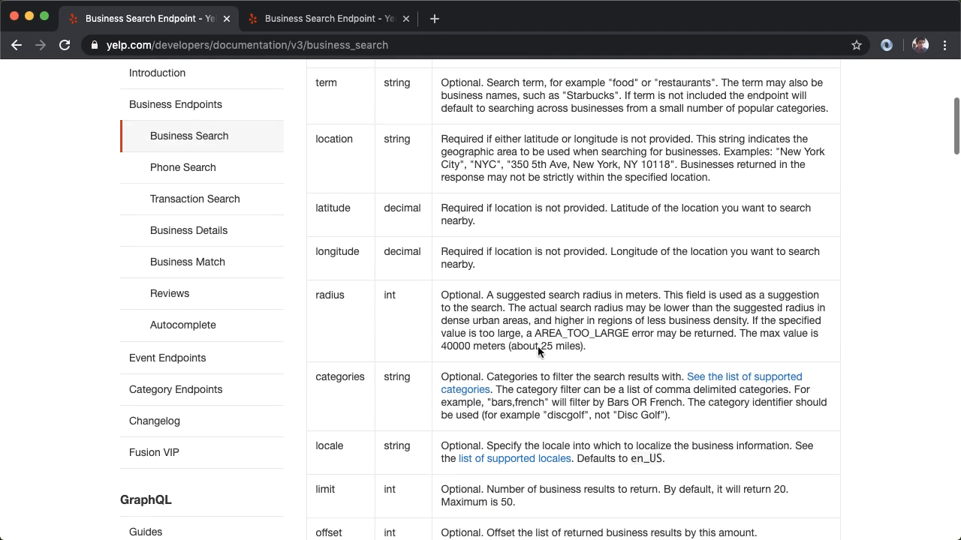
scroll("down", 3)
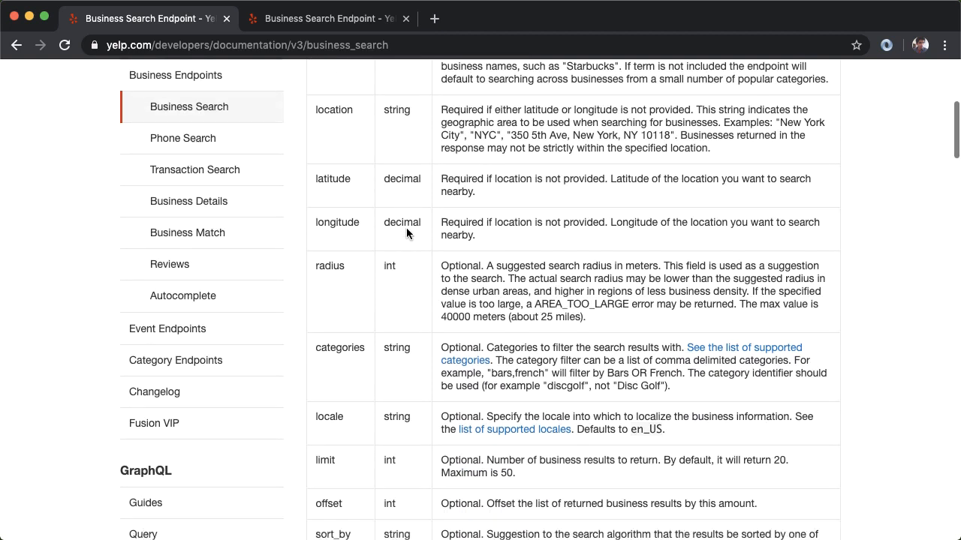
scroll("down", 3)
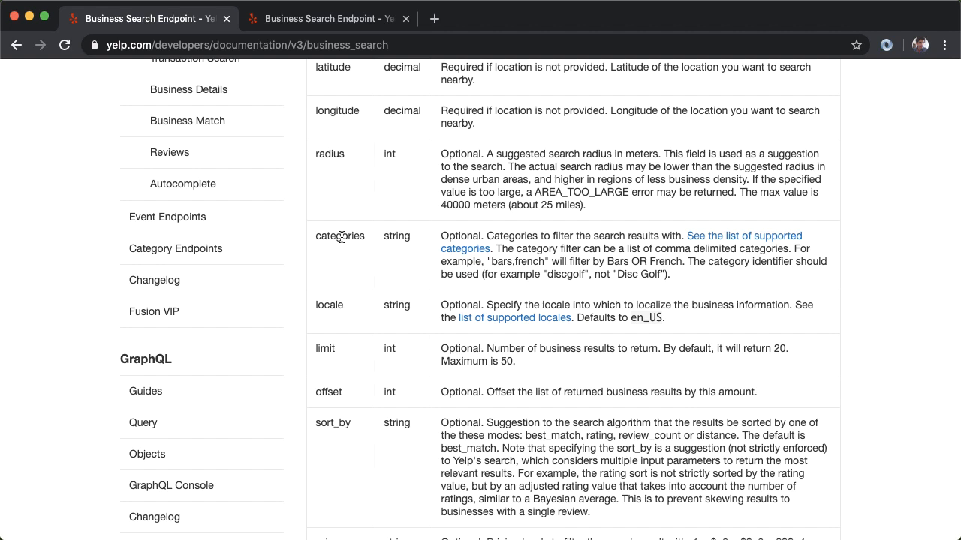
scroll("down", 3)
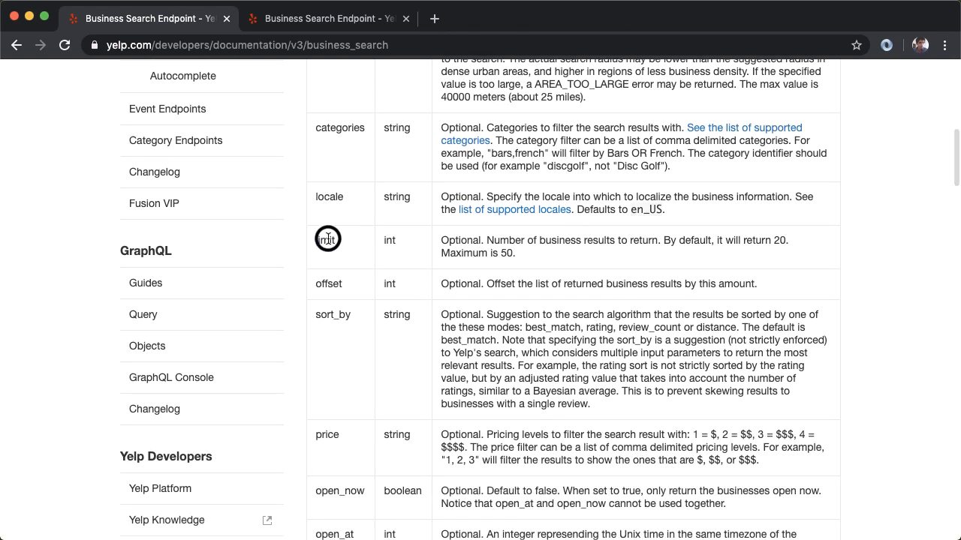
double_click(326, 240)
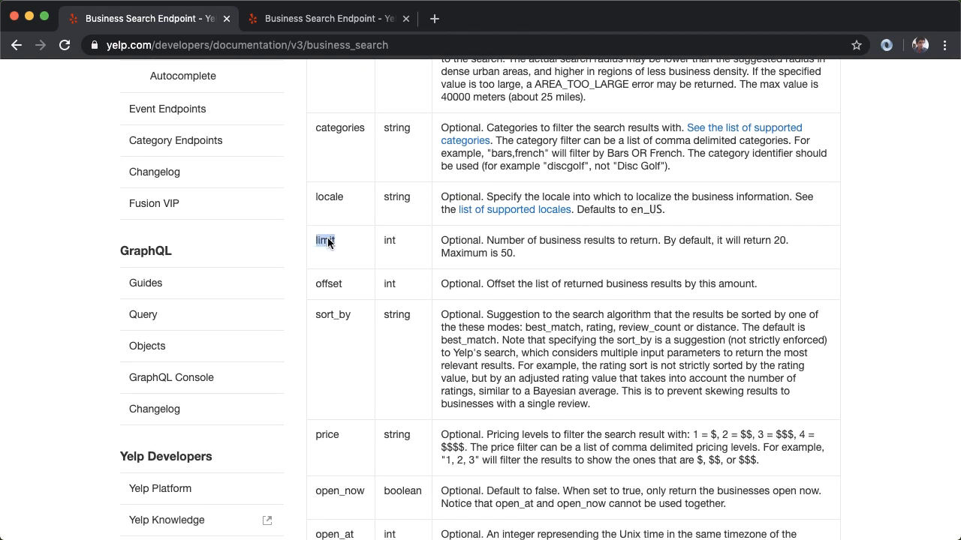
scroll("down", 3)
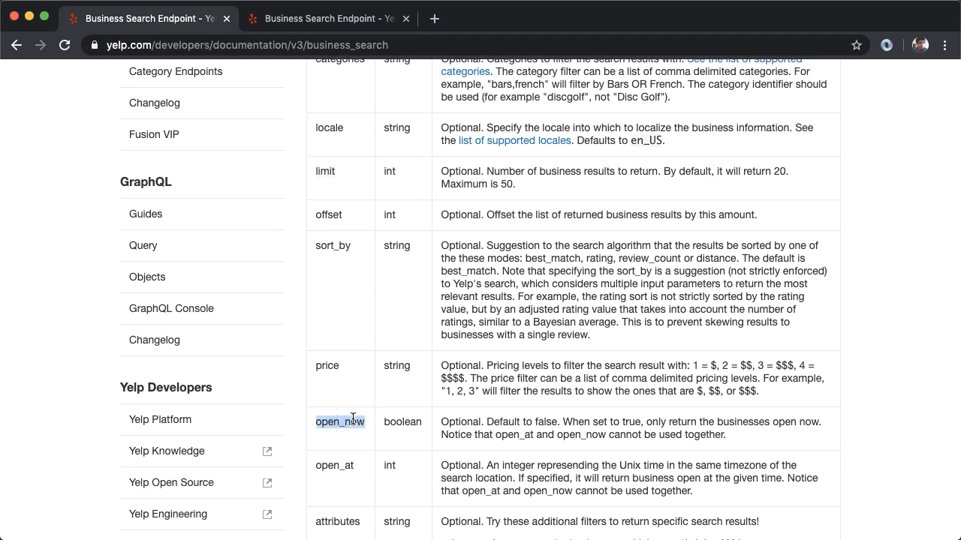
scroll("down", 3)
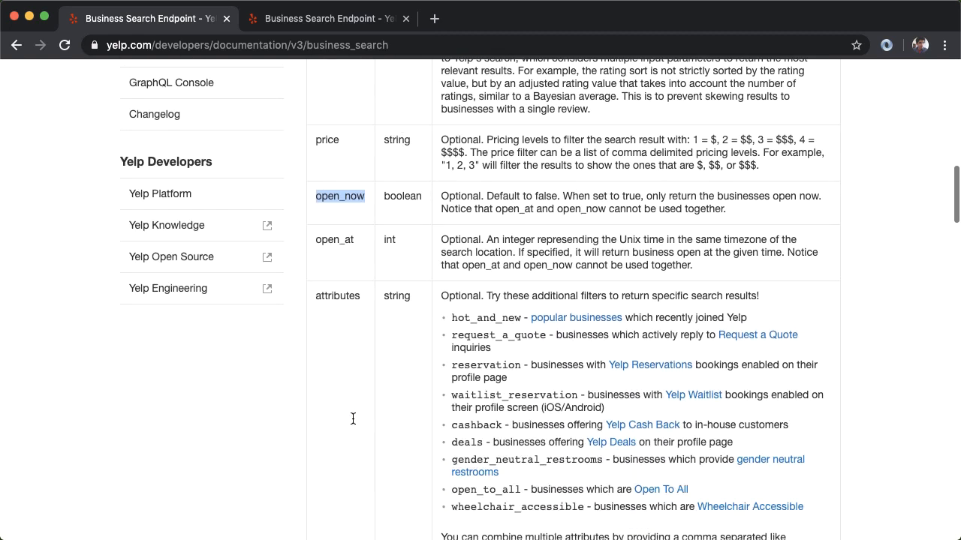
scroll("up", 3)
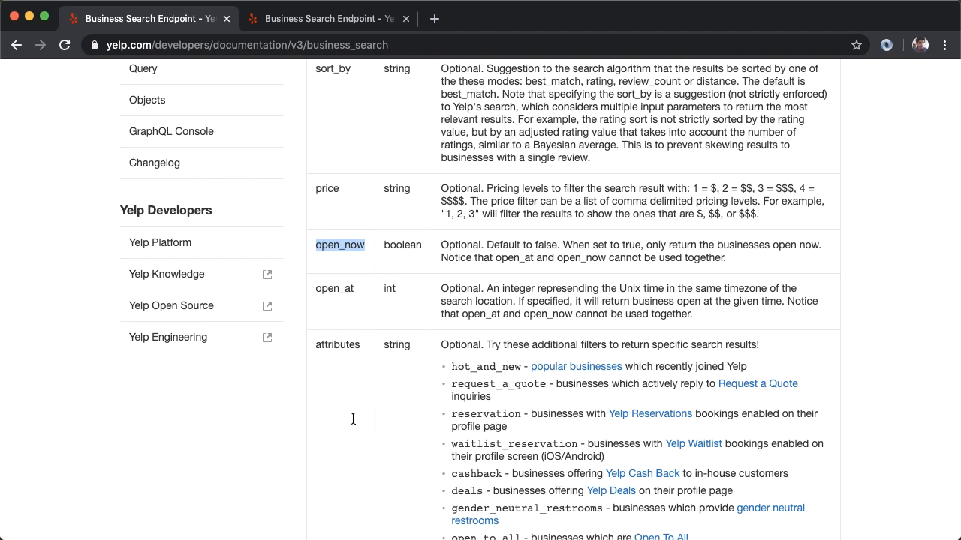
scroll("up", 3)
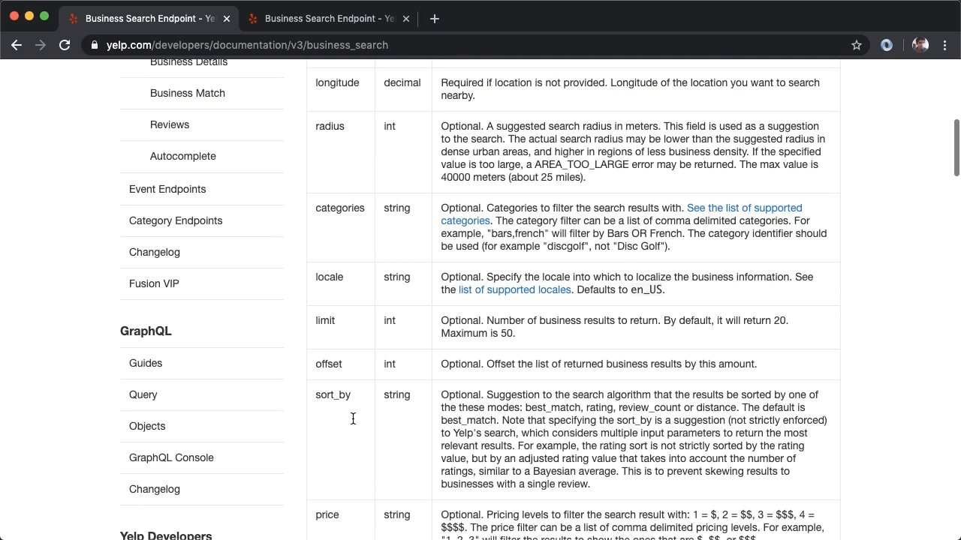
scroll("up", 3)
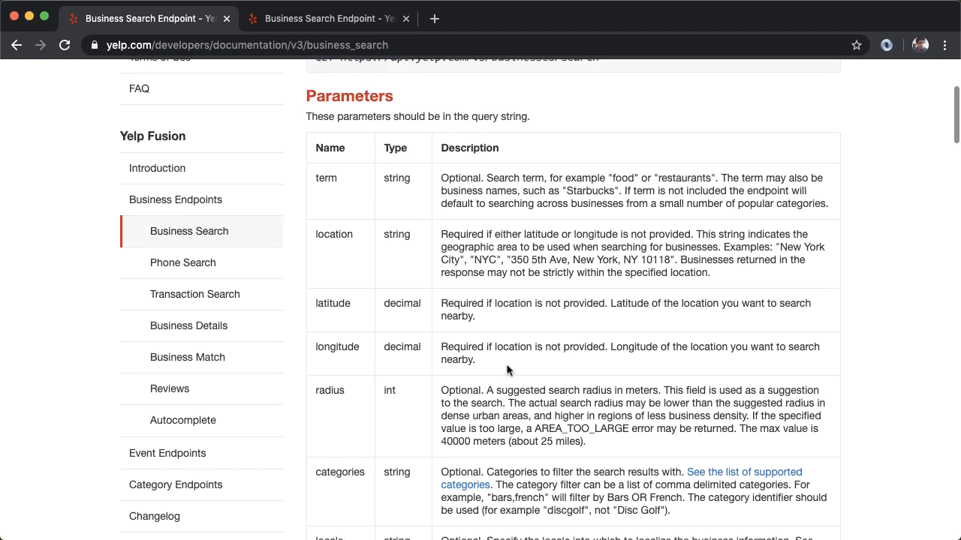
scroll("down", 3)
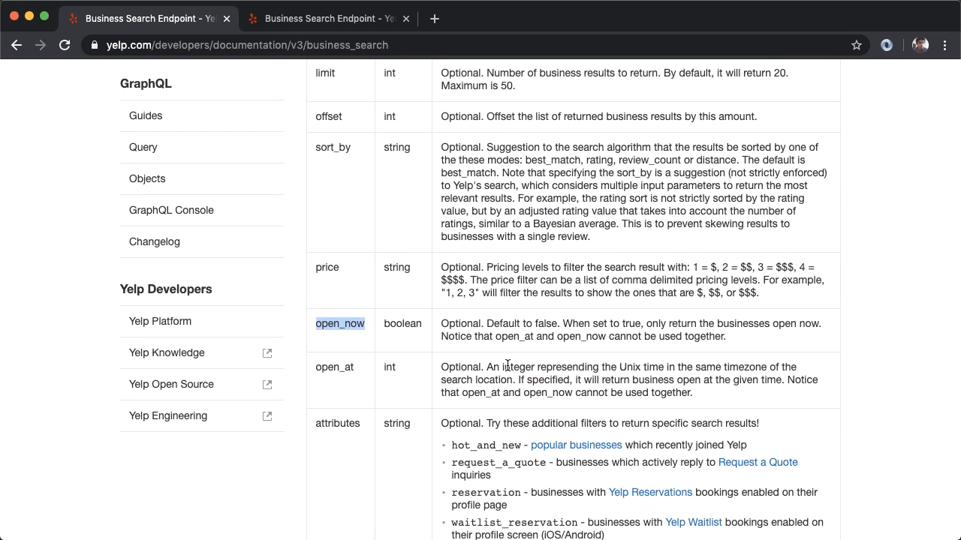
- Scroll to the sample response body and highlight the total and businesses keys
scroll("down", 3)
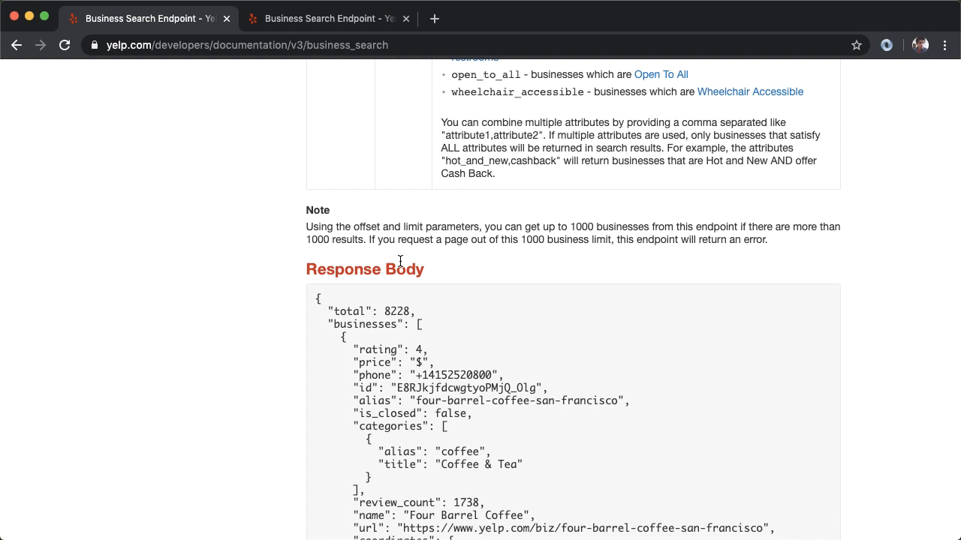
scroll("down", 3)
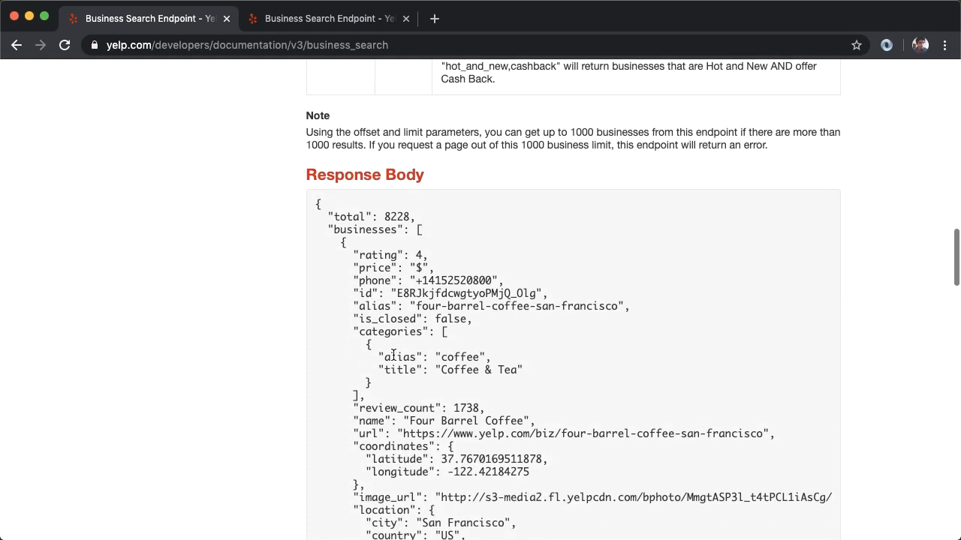
mouse_move(317, 205)
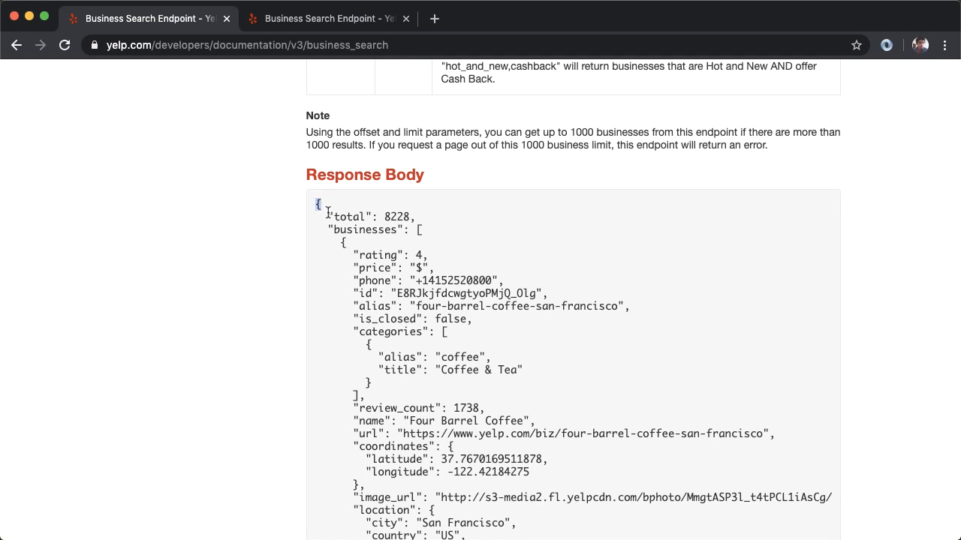
double_click(348, 217)
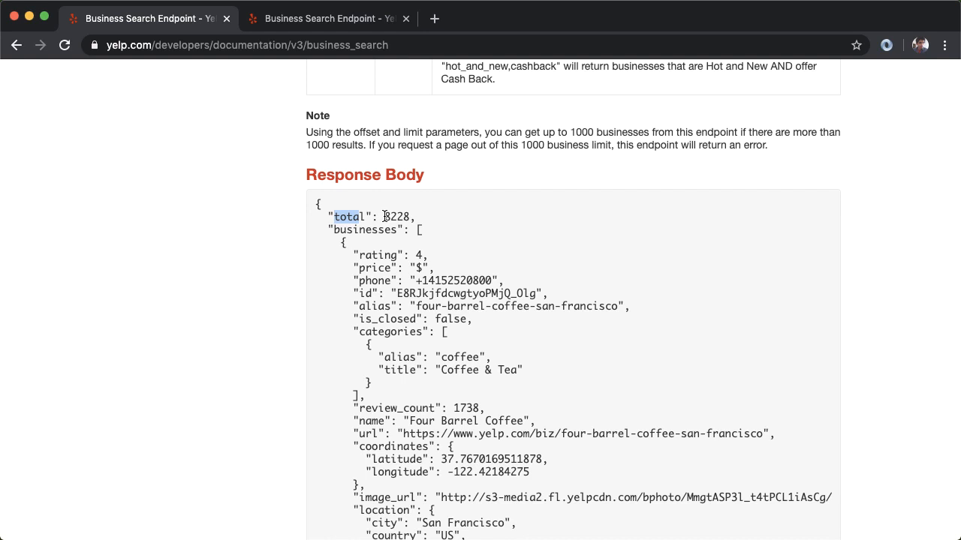
double_click(395, 217)
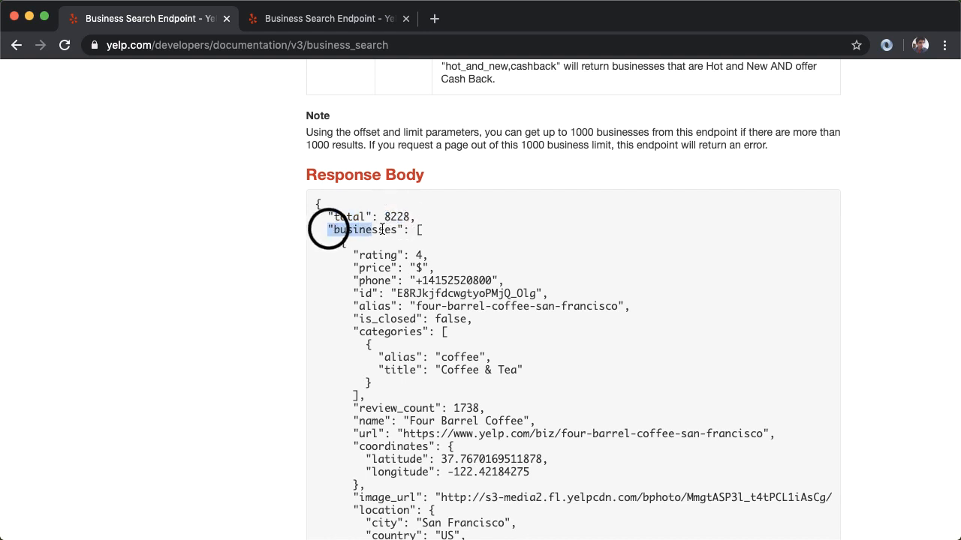
double_click(365, 229)
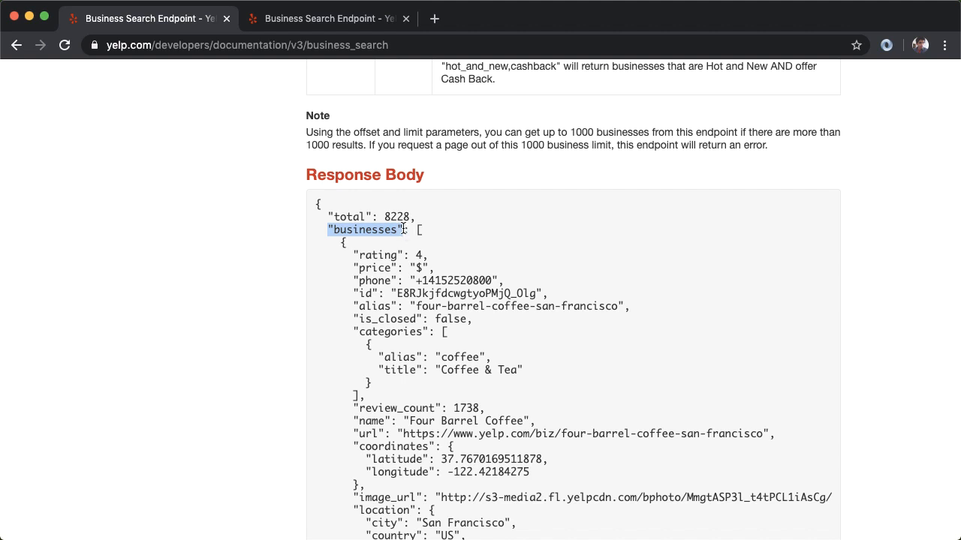
- Mark the first business entry's basic fields, then highlight the businesses key again
scroll("down", 3)
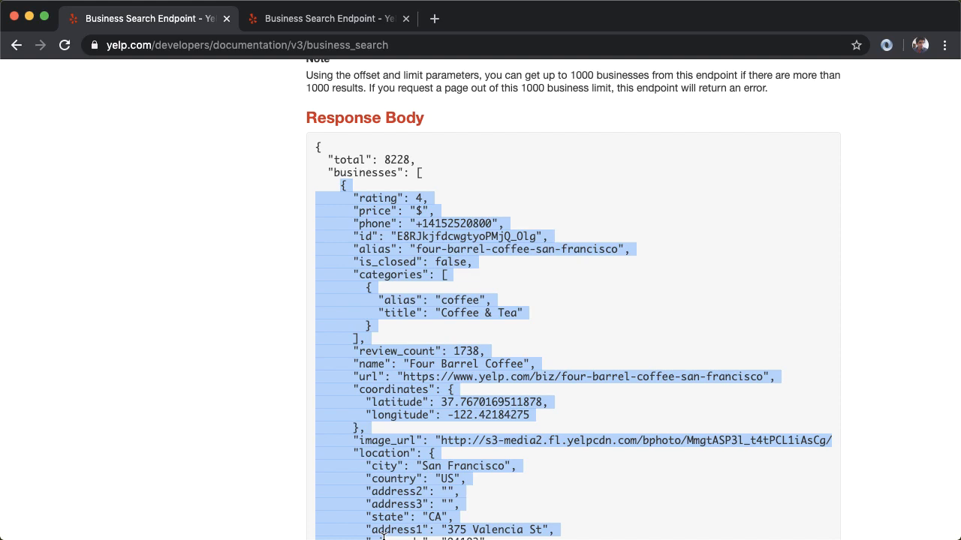
scroll("down", 3)
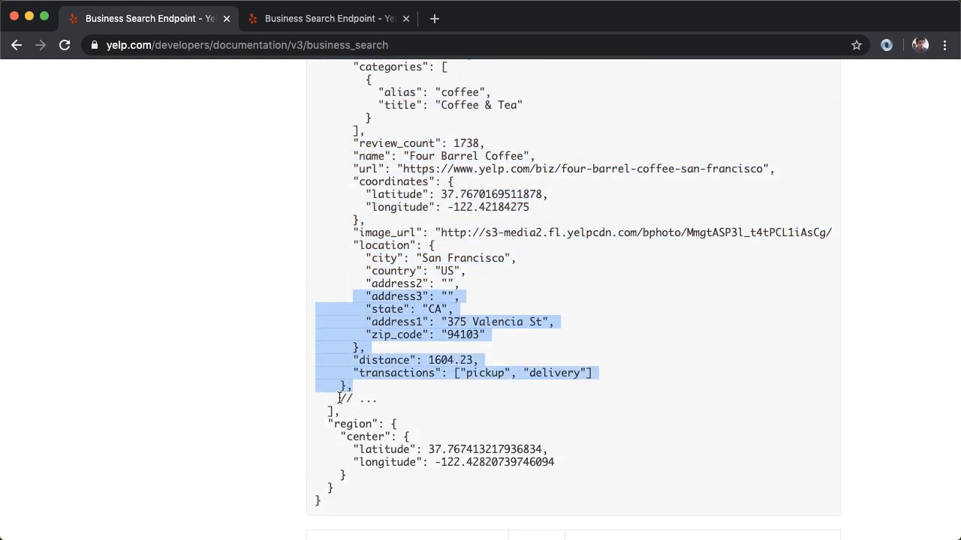
scroll("up", 3)
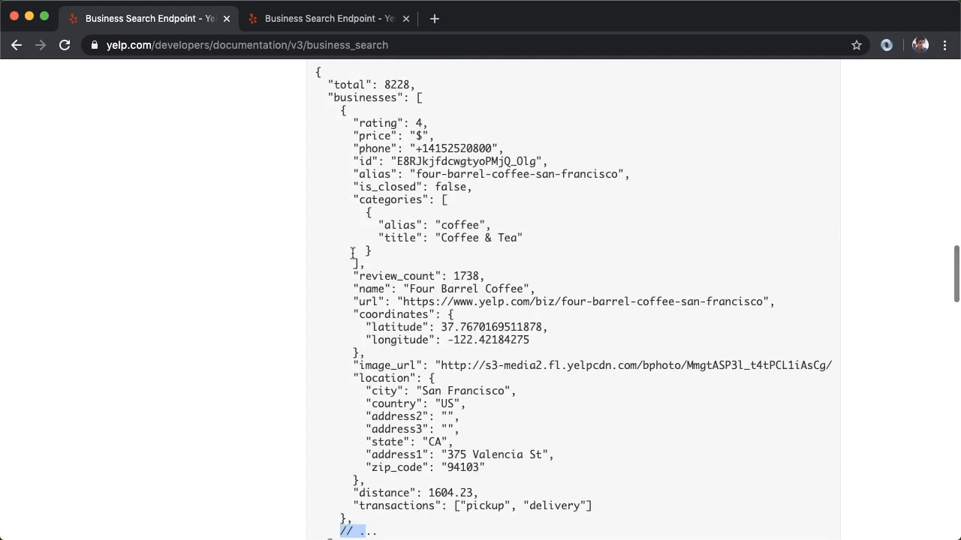
left_click_drag(342, 111, 387, 190)
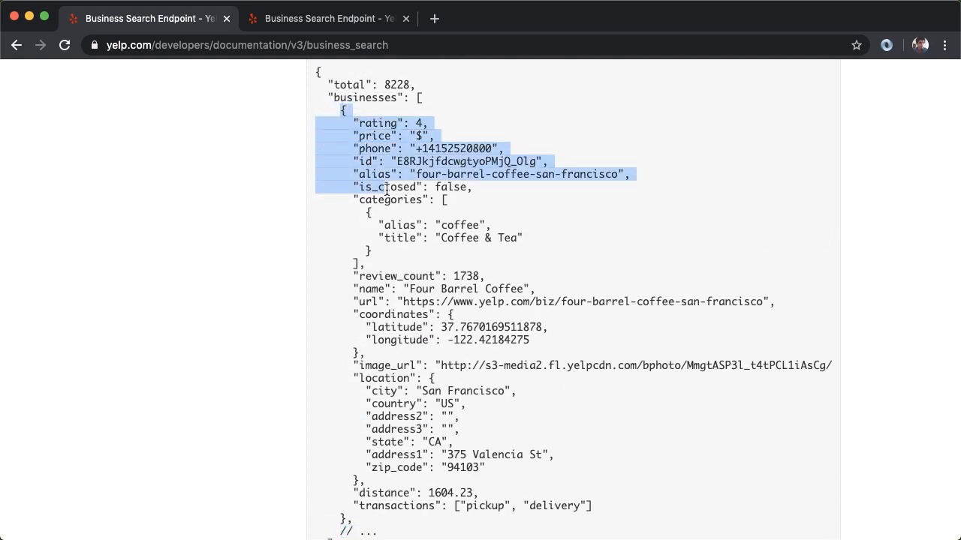
scroll("down", 3)
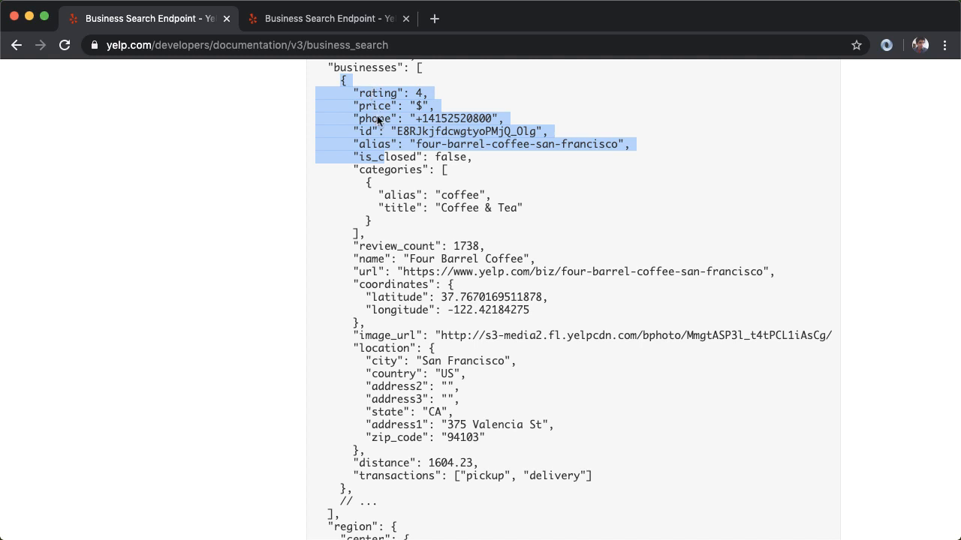
mouse_move(398, 220)
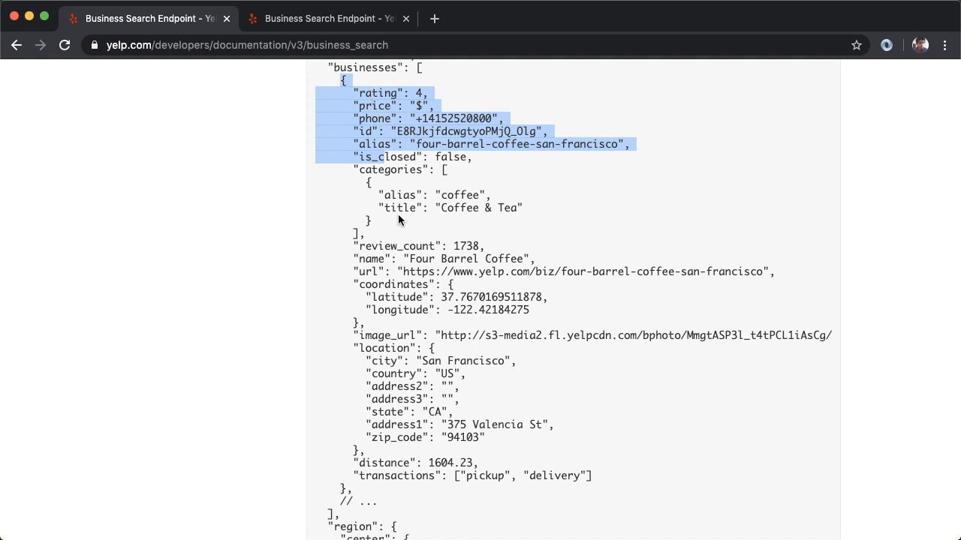
scroll("up", 3)
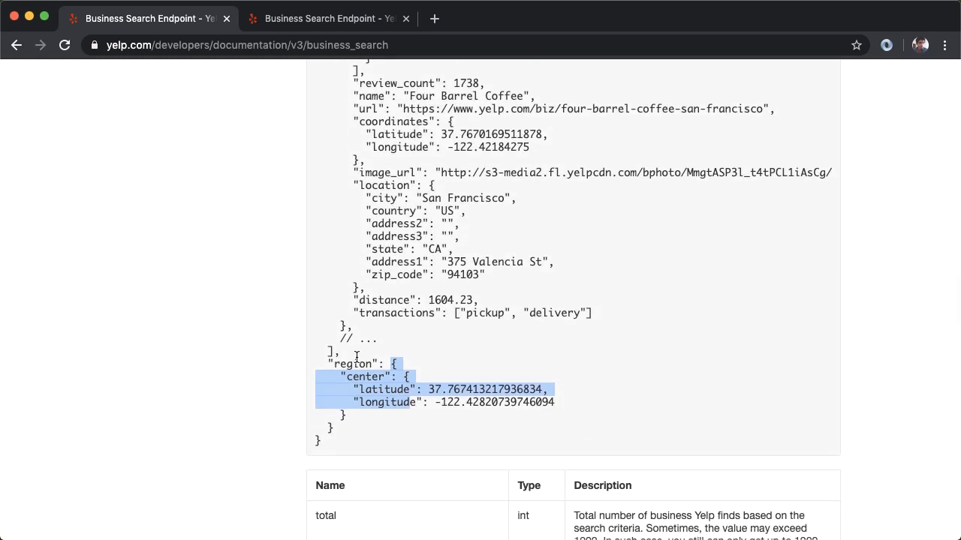
scroll("up", 3)
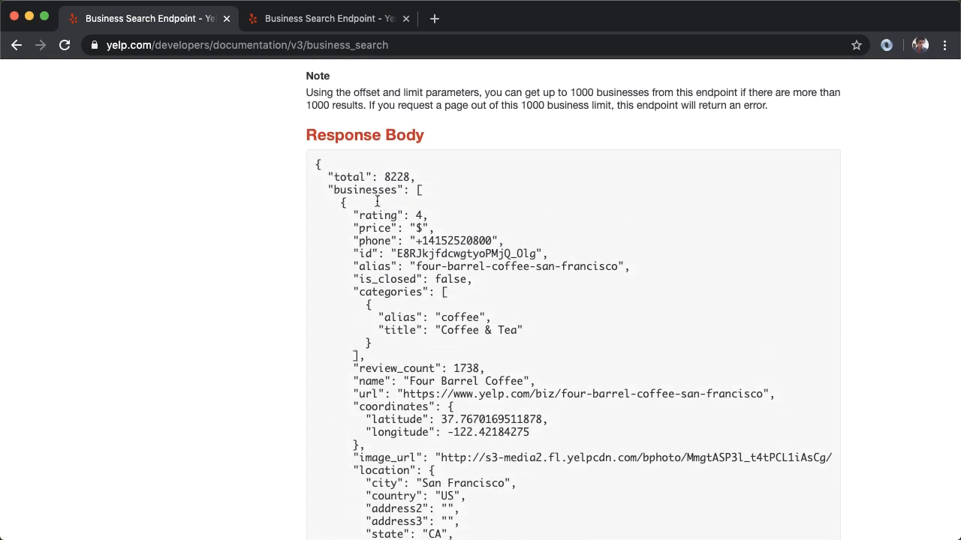
double_click(366, 163)
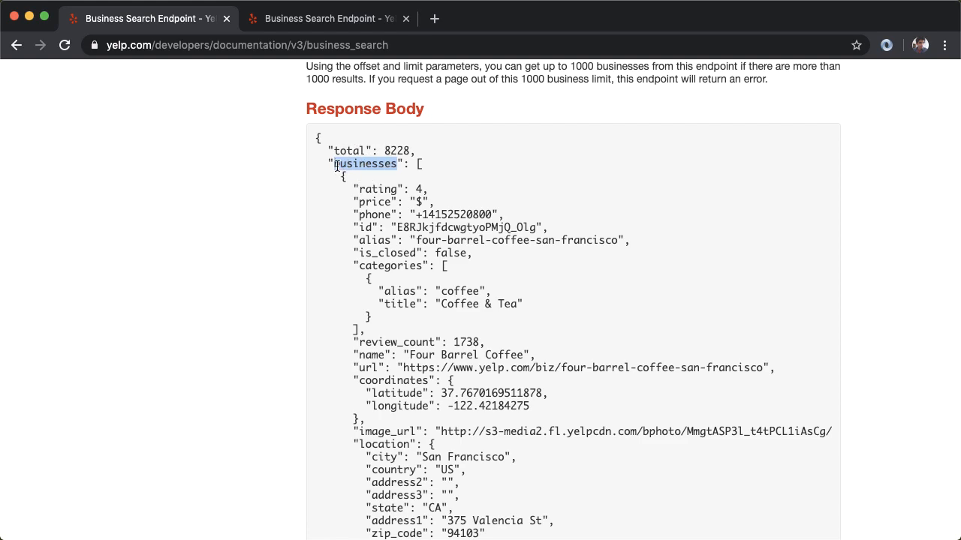
scroll("down", 3)
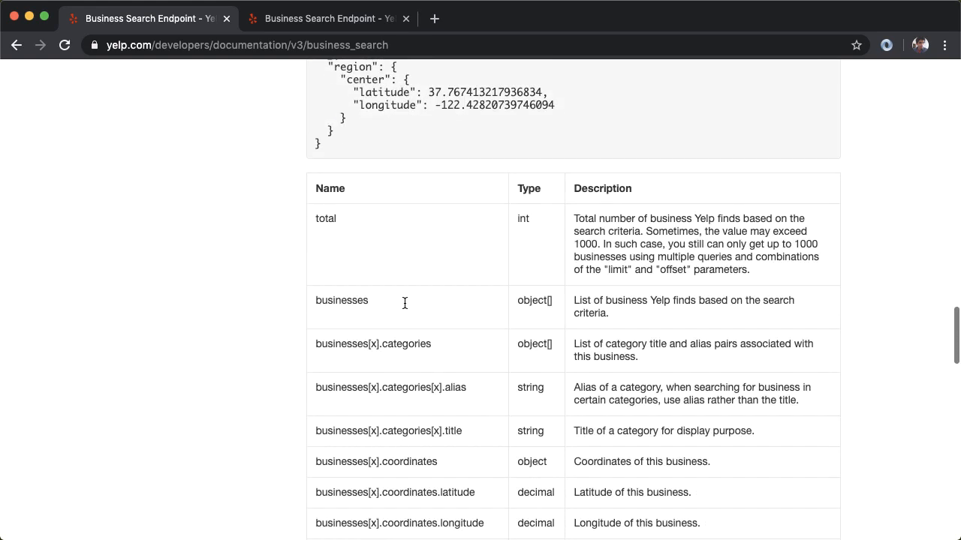
scroll("down", 3)
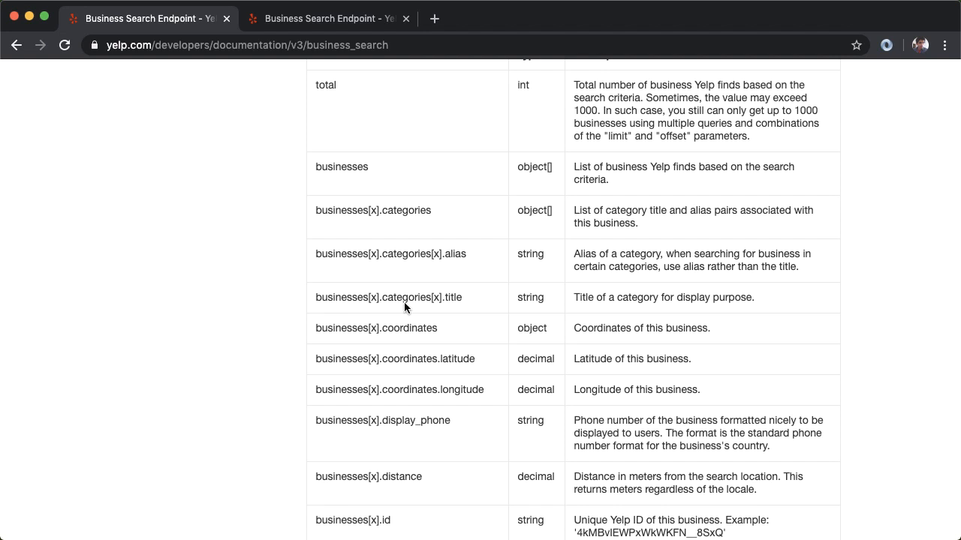
mouse_move(533, 329)
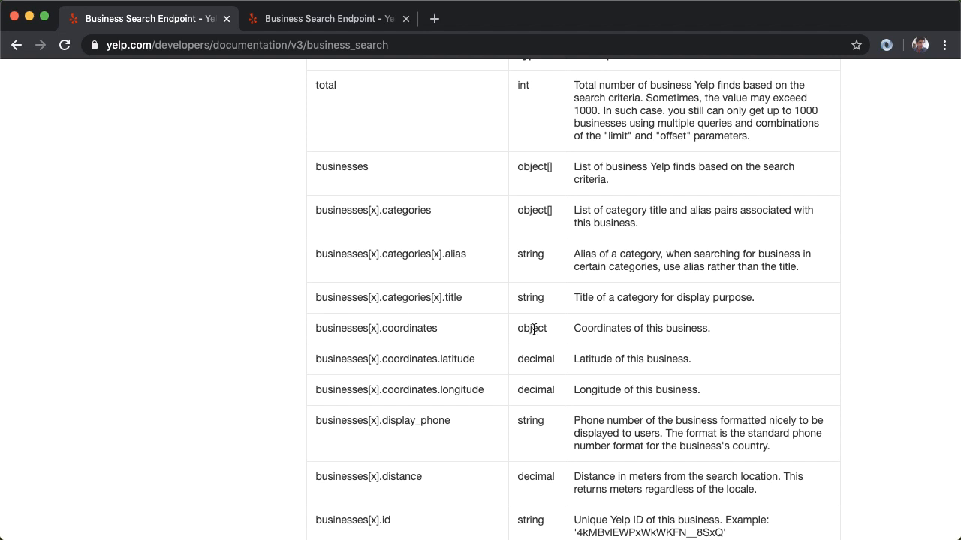
mouse_move(534, 352)
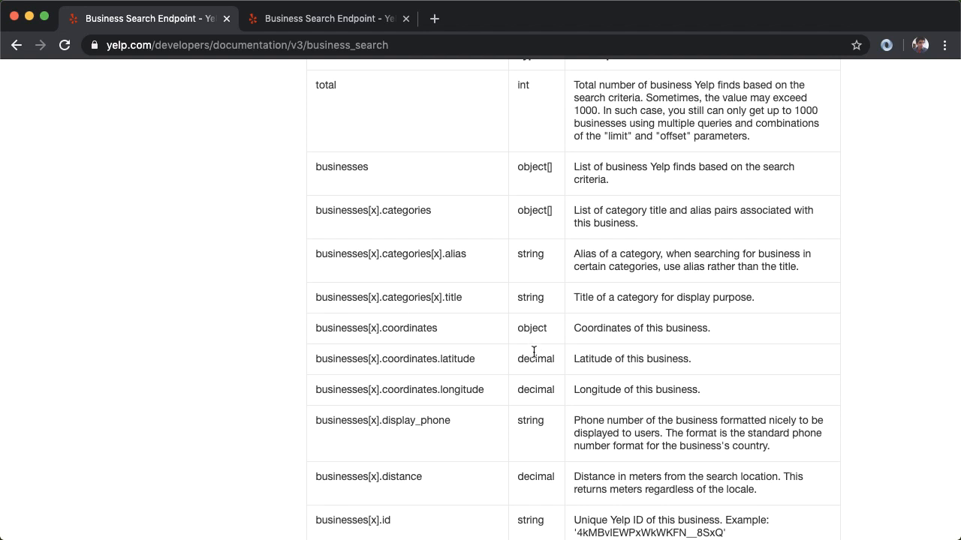
scroll("up", 3)
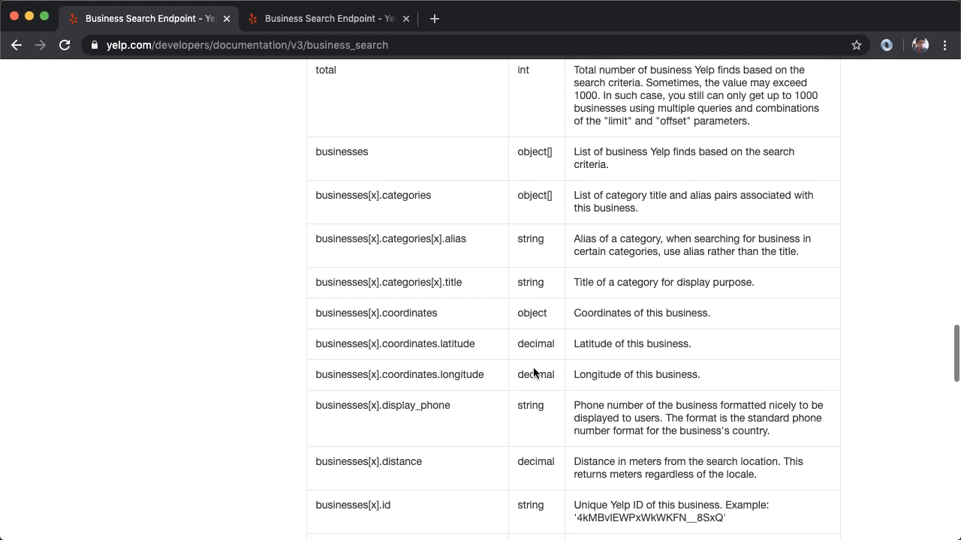
scroll("up", 3)
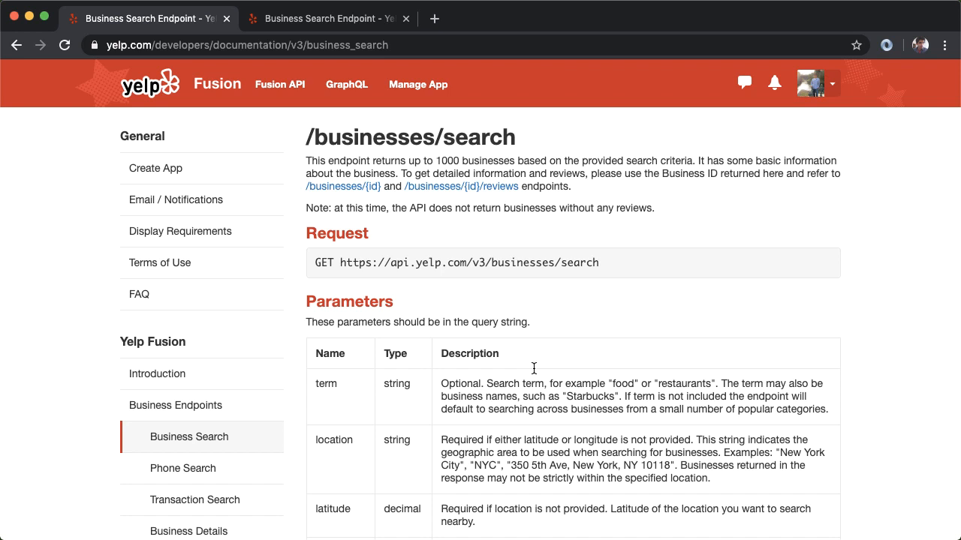
- Scroll through the Business Search parameters and response body, then back up
scroll("down", 3)
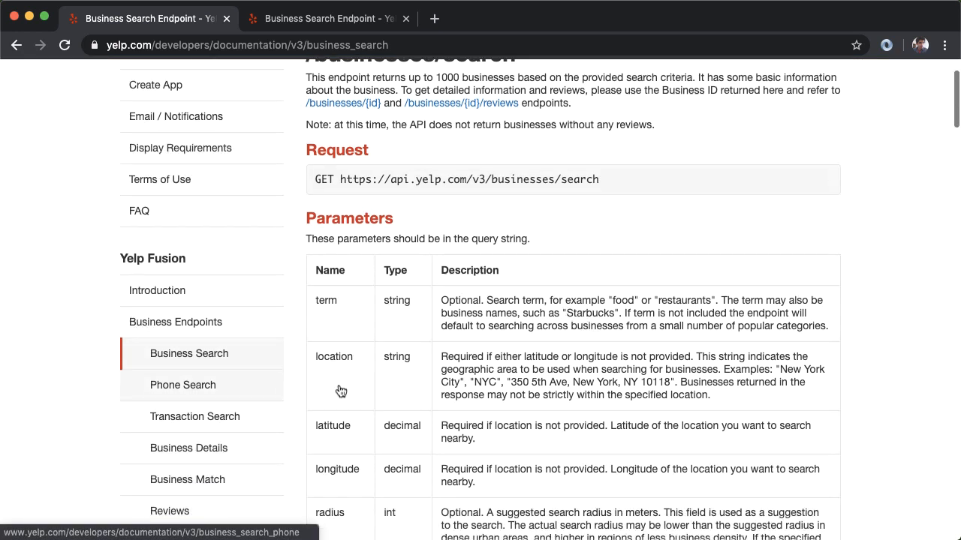
scroll("down", 3)
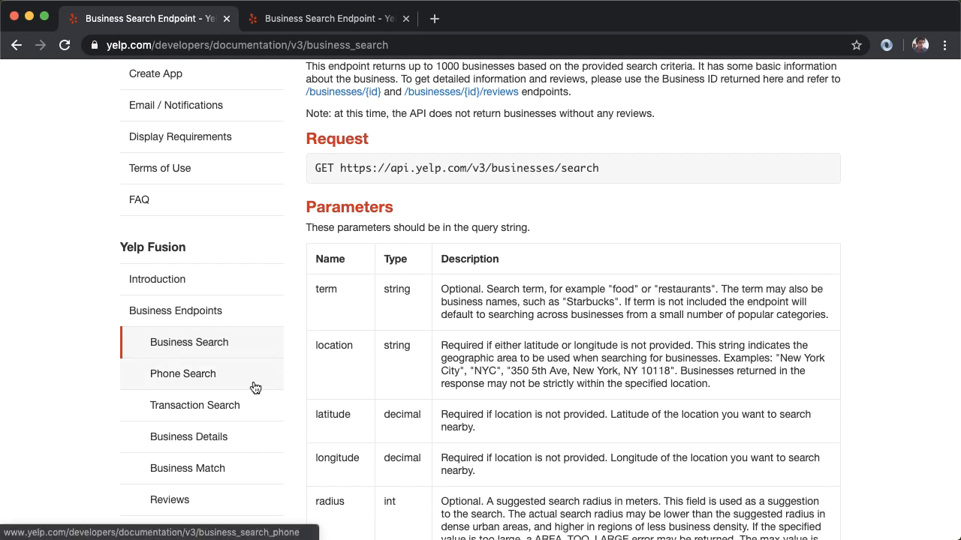
mouse_move(234, 441)
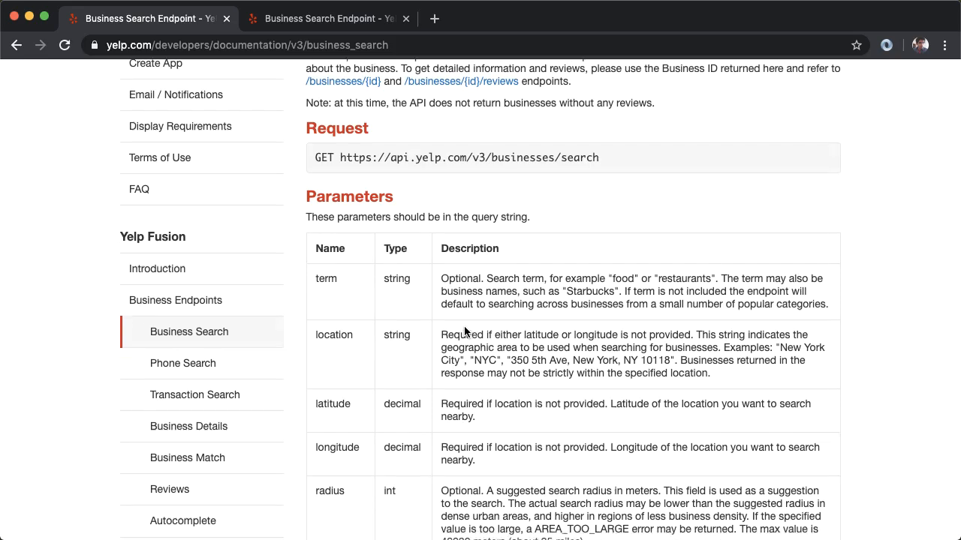
scroll("down", 3)
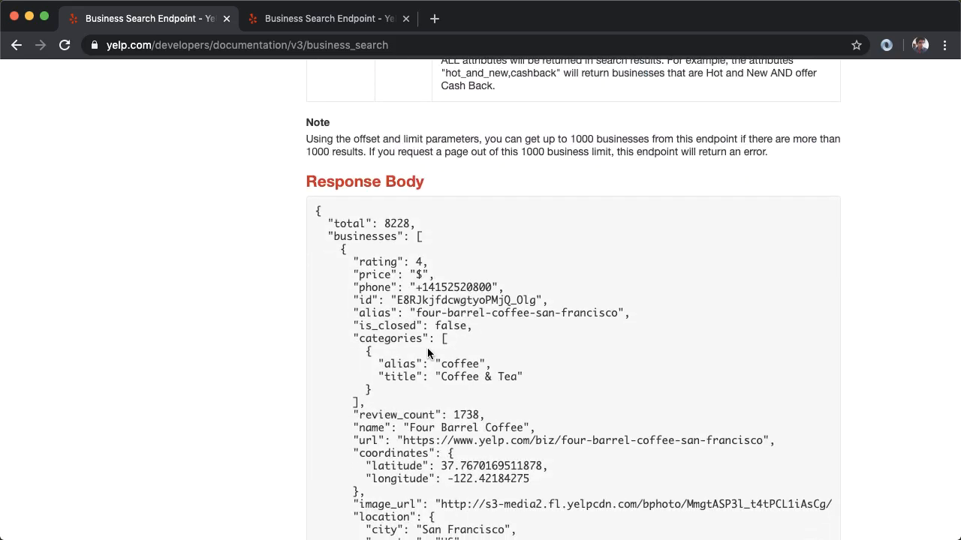
scroll("up", 3)
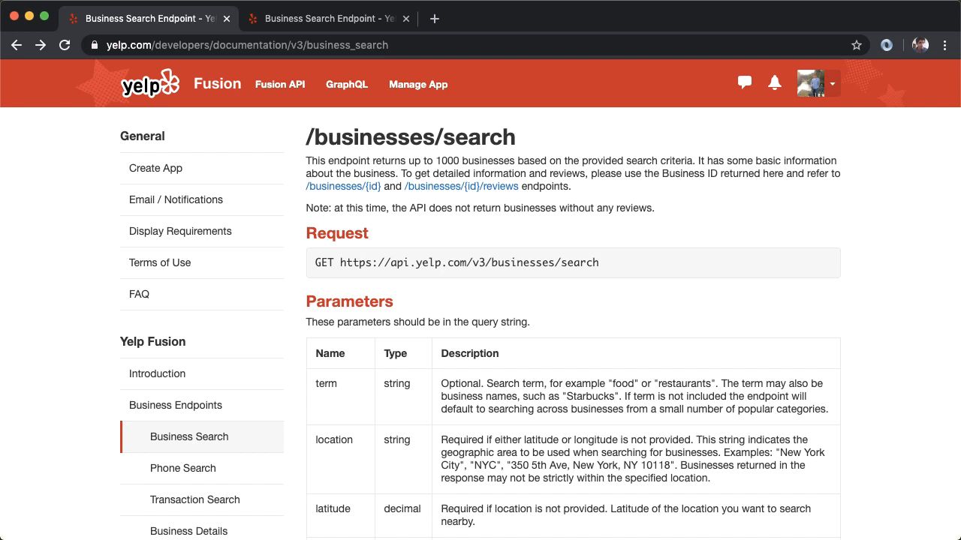
mouse_move(930, 278)
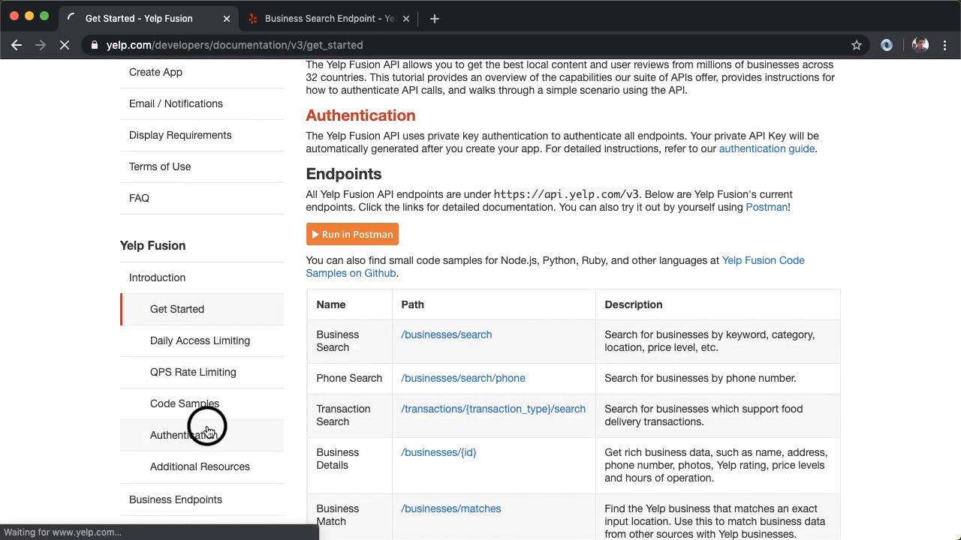
- Open the Authentication guide and launch its Create App link in a new tab
left_click(179, 435)
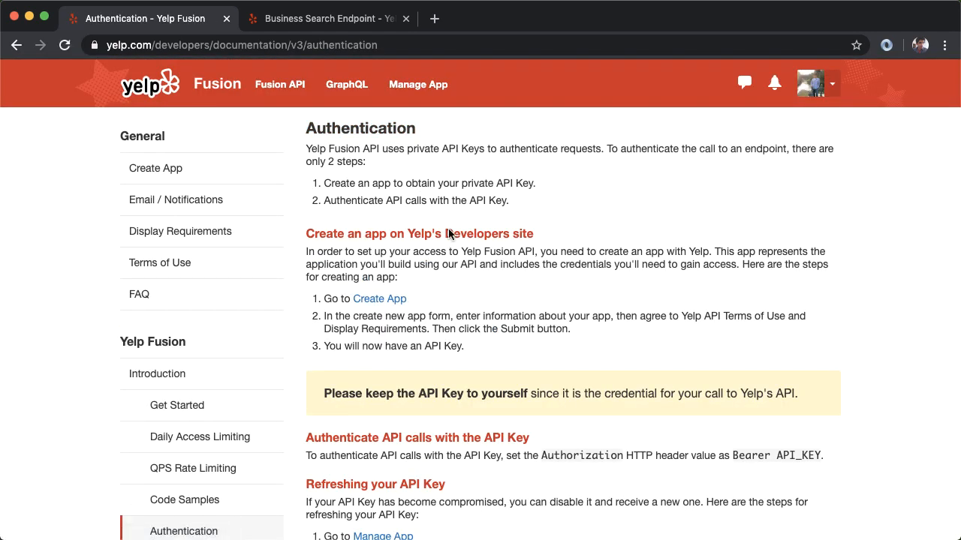
mouse_move(405, 186)
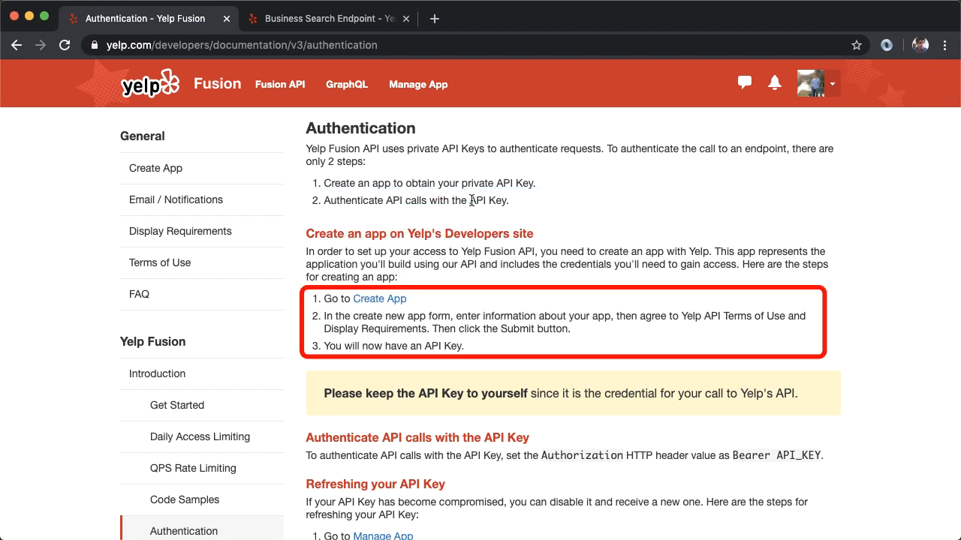
left_click(379, 298)
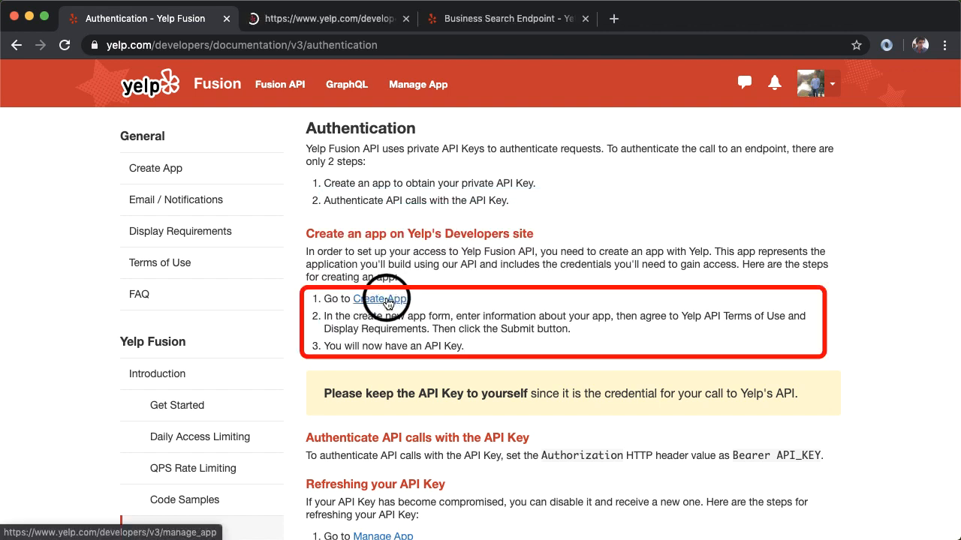
- Fill in the My Yelp Clone app form, opt out of news emails, and submit it
left_click(379, 299)
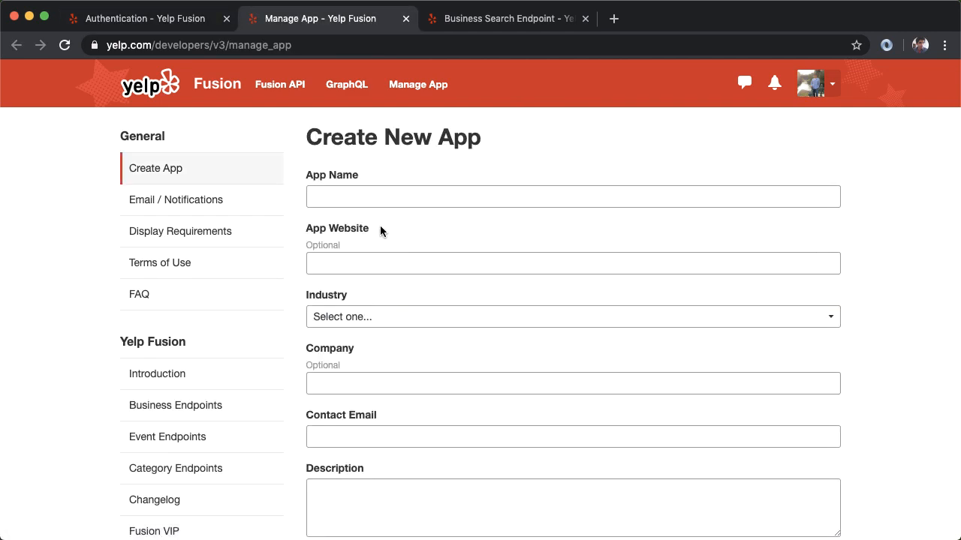
scroll("down", 3)
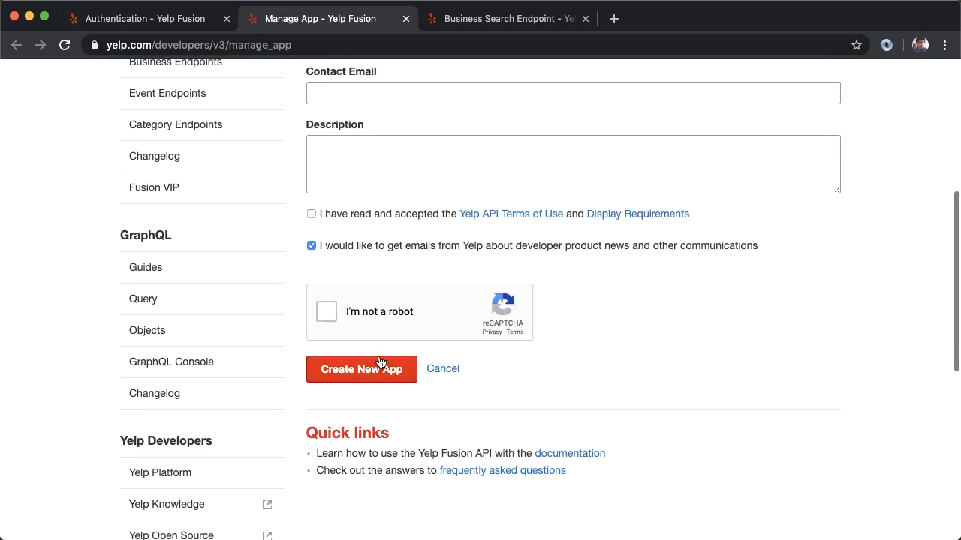
scroll("up", 3)
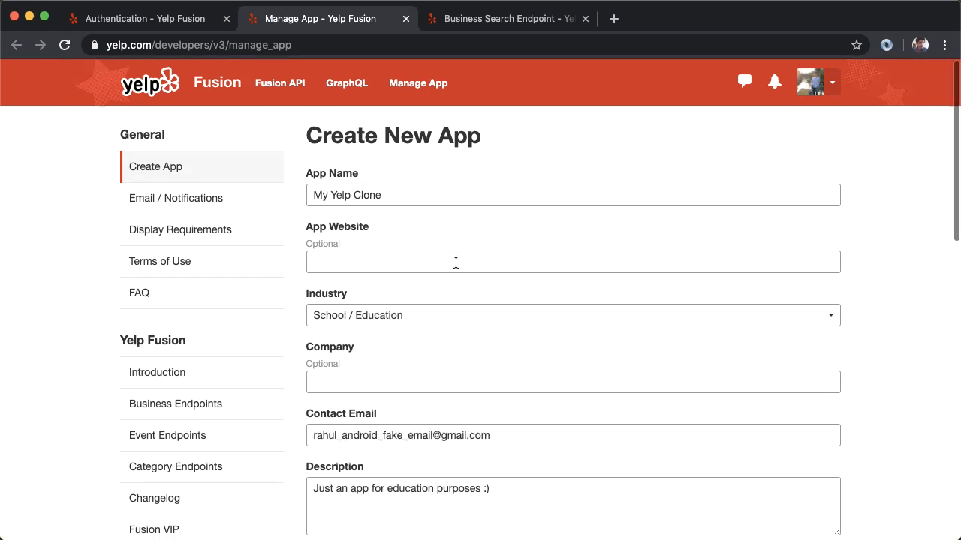
scroll("down", 3)
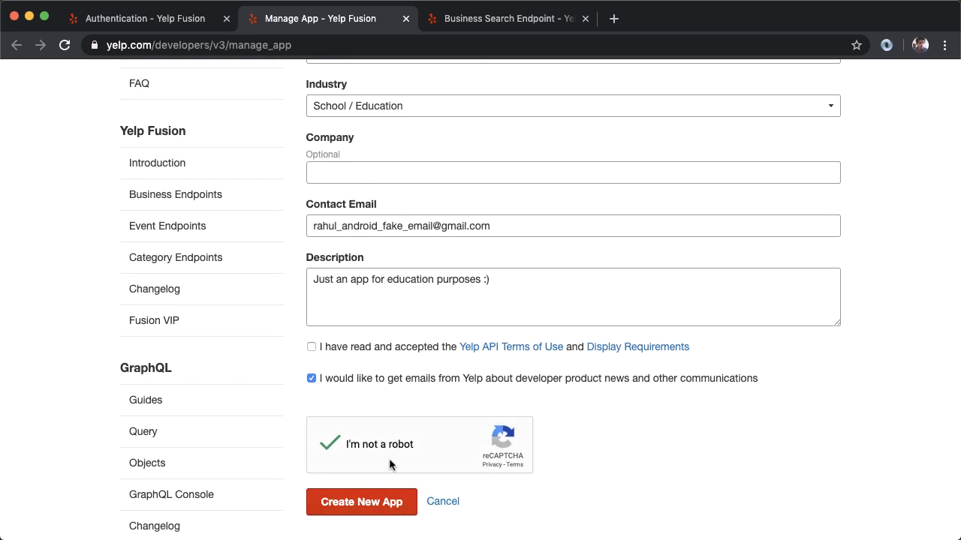
left_click(311, 378)
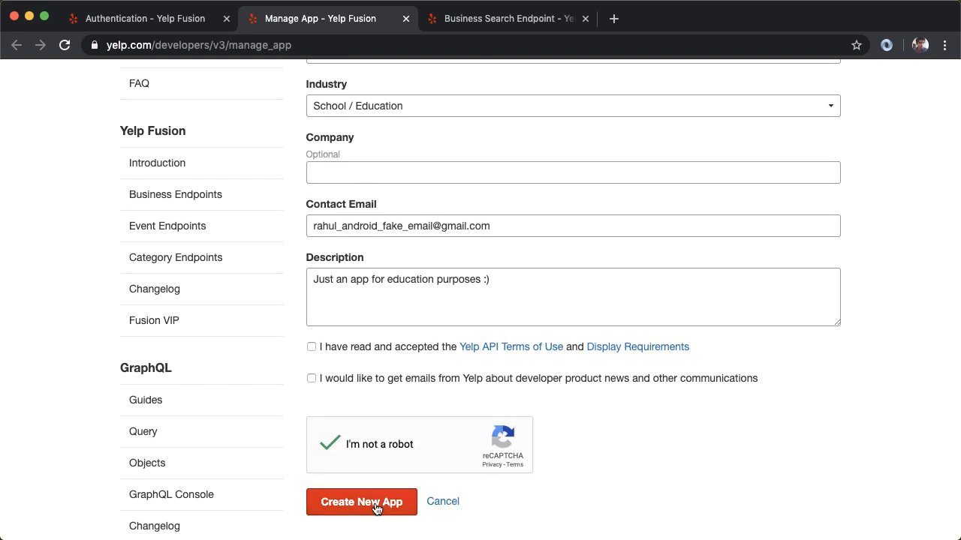
left_click(361, 501)
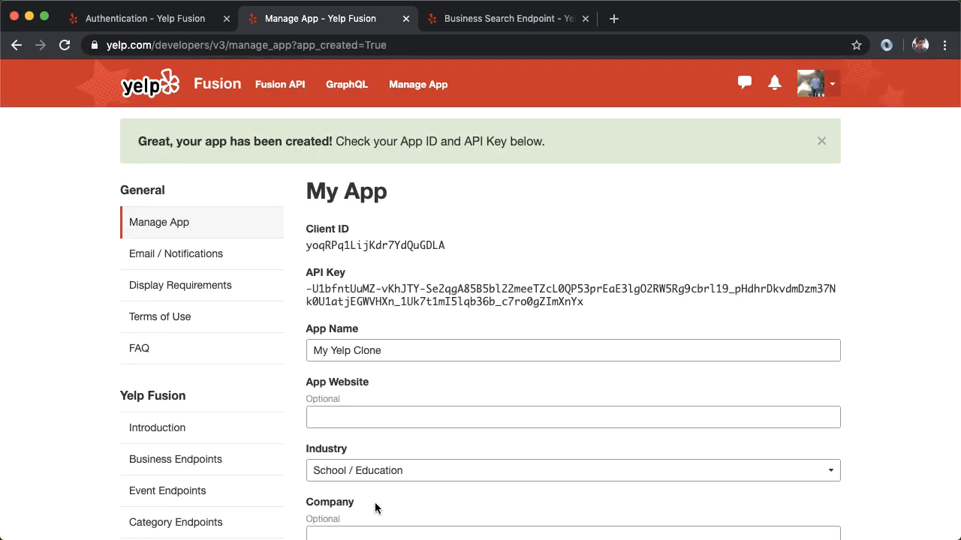